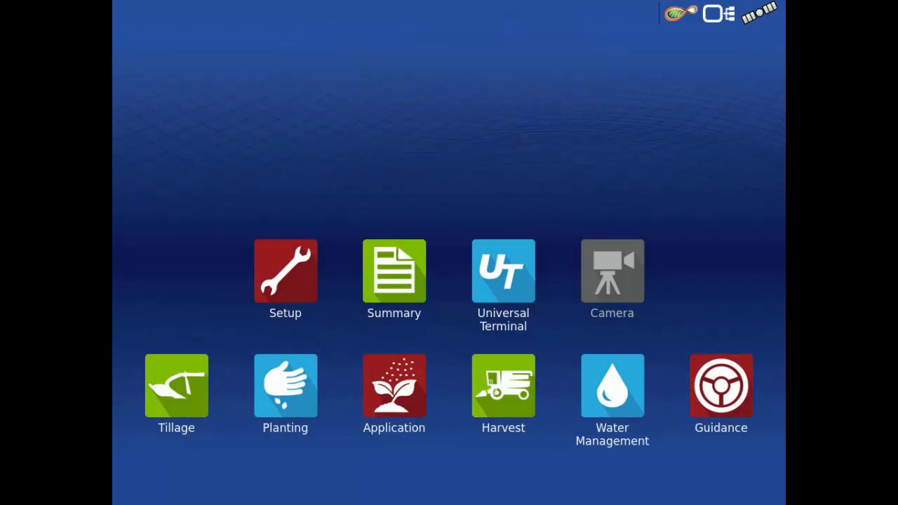
Launch the Universal Terminal and show the switch console's Aux Input page
{"action": "left_click", "coordinate": [502, 281]}
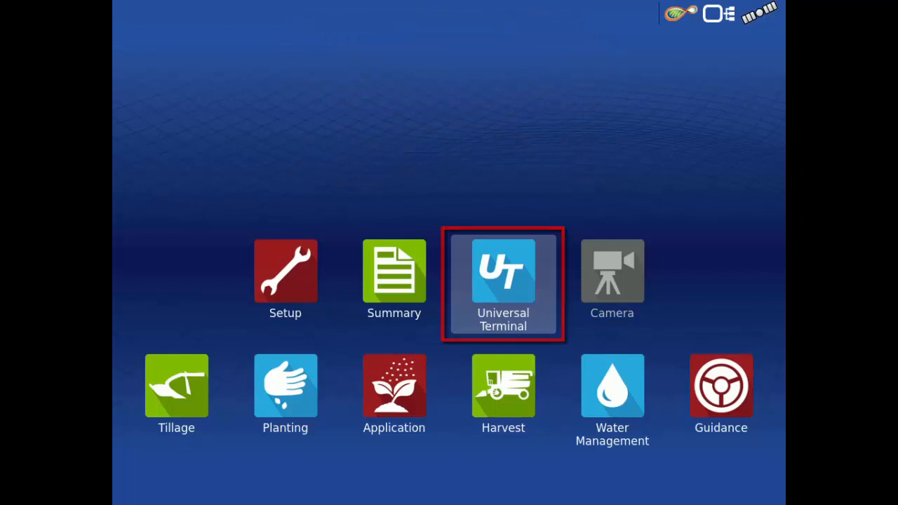
{"action": "left_click", "coordinate": [502, 284]}
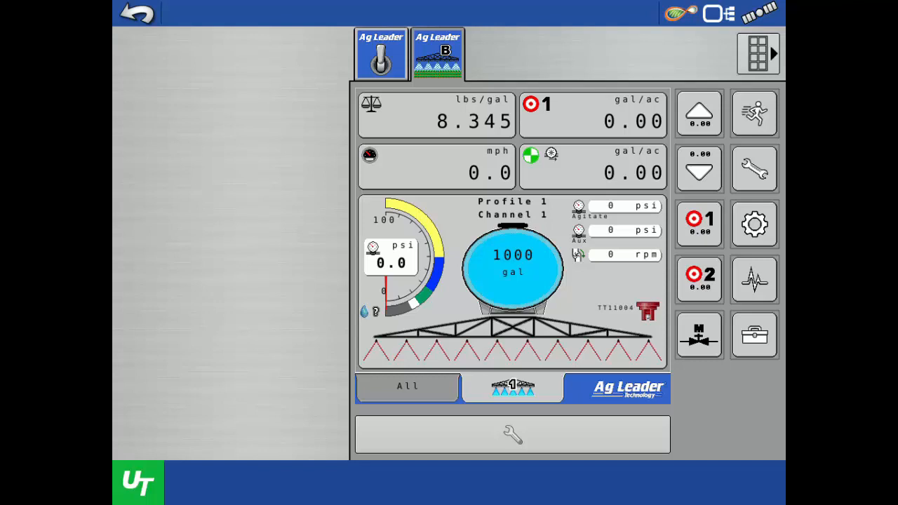
{"action": "left_click", "coordinate": [380, 53]}
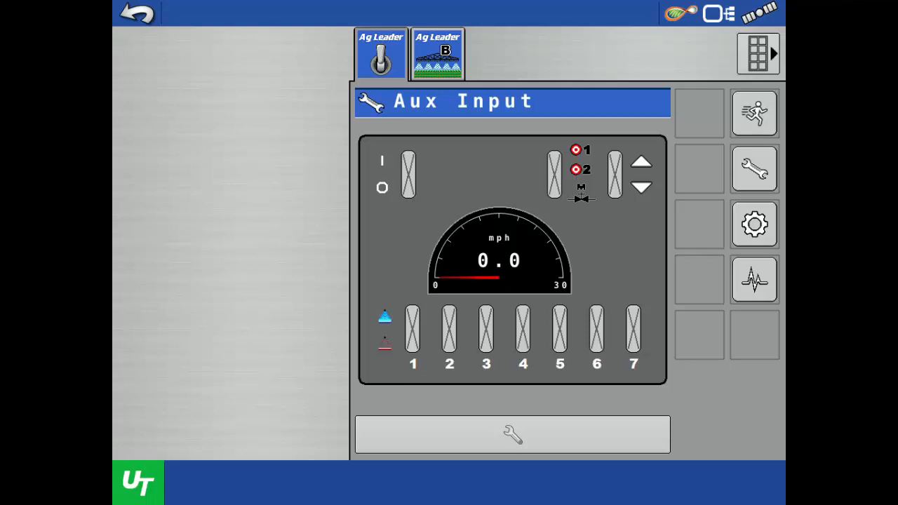
{"action": "left_click", "coordinate": [512, 433]}
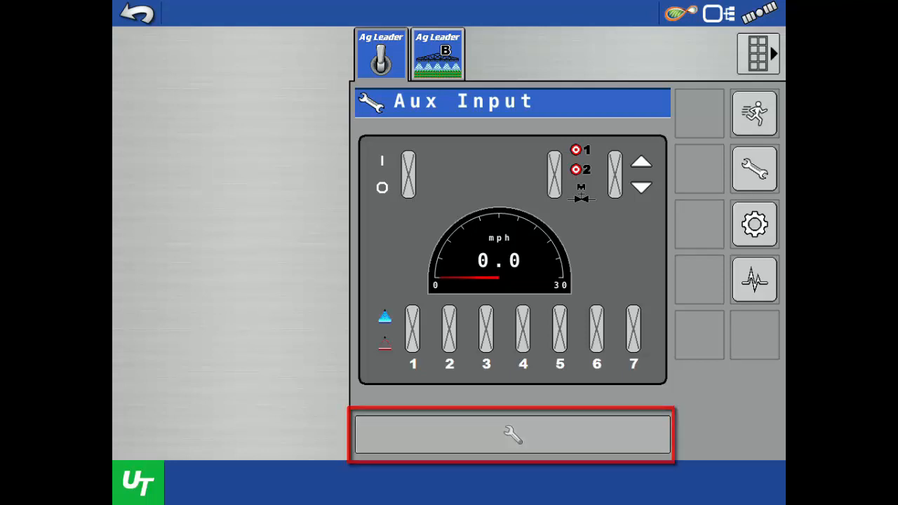
Enter Universal Terminal settings and bring up the Auxiliary Assignment list
{"action": "left_click", "coordinate": [512, 435]}
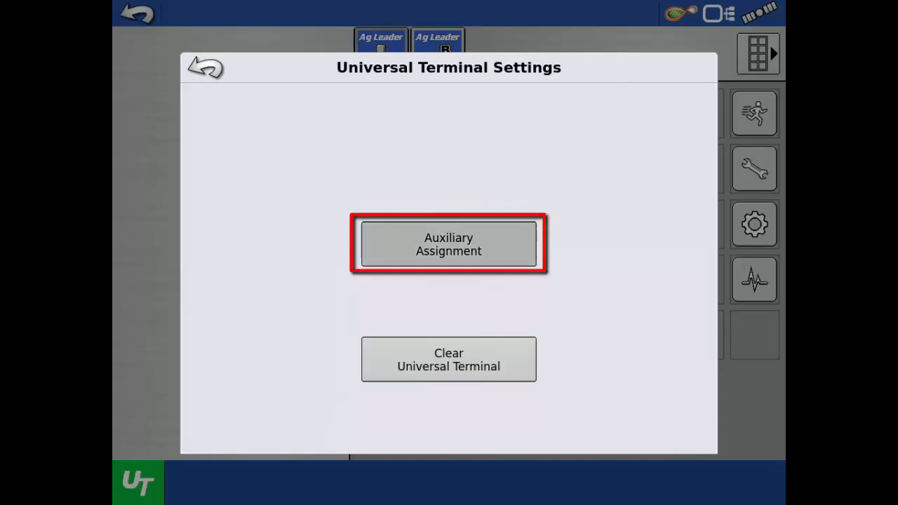
{"action": "left_click", "coordinate": [449, 244]}
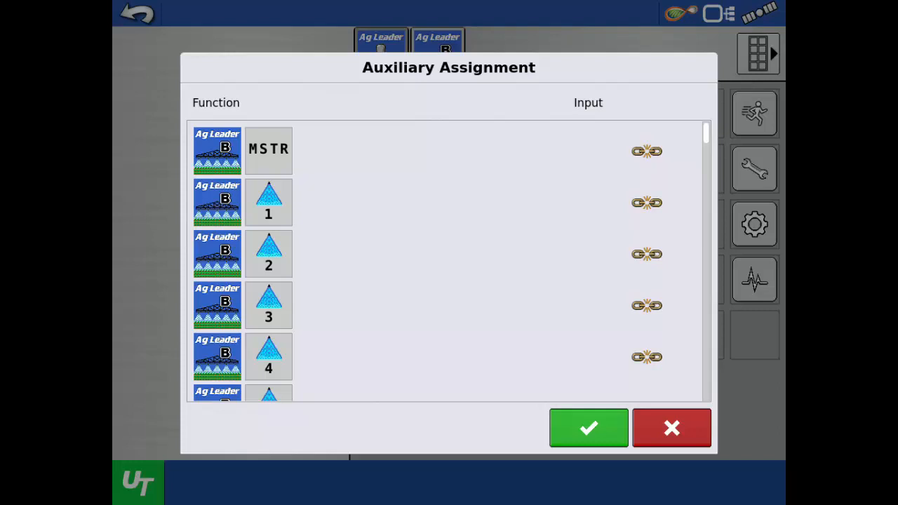
{"action": "left_click", "coordinate": [645, 150]}
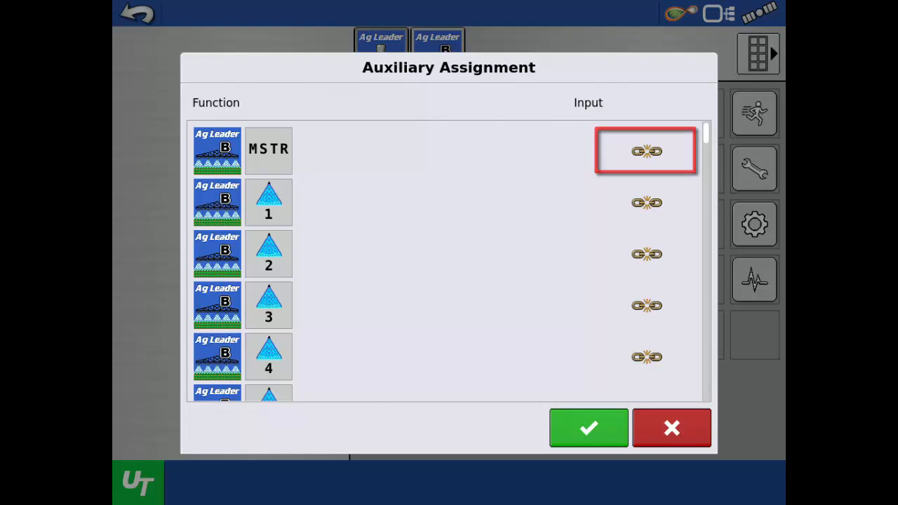
Assign the console's MSTR switch input to the sprayer master function
{"action": "left_click", "coordinate": [646, 151]}
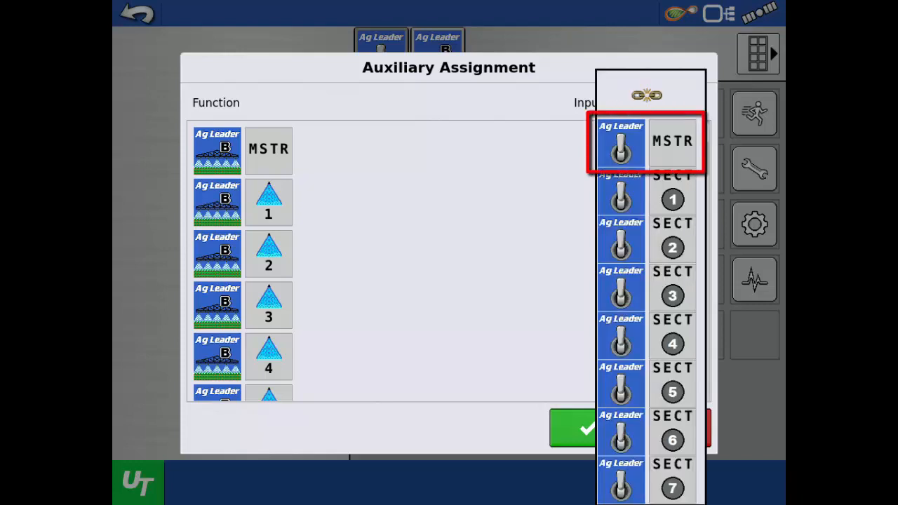
{"action": "left_click", "coordinate": [646, 140]}
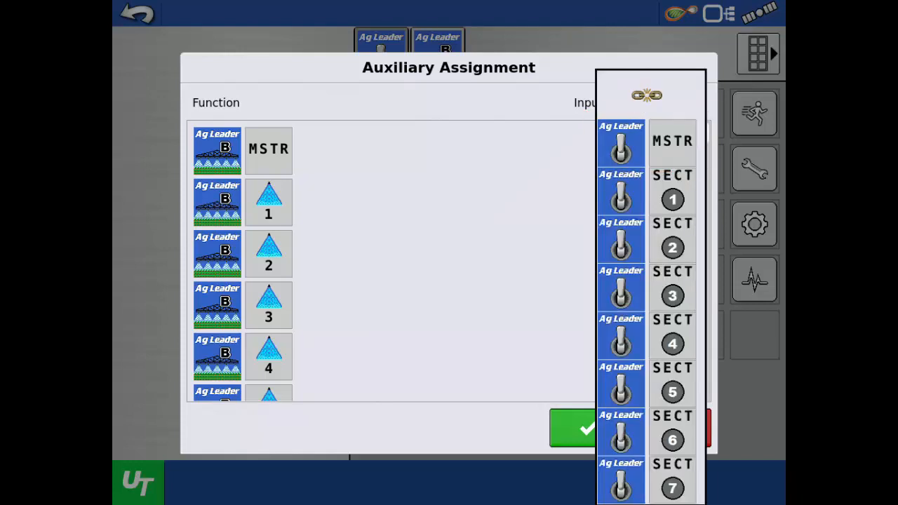
{"action": "left_click", "coordinate": [646, 141]}
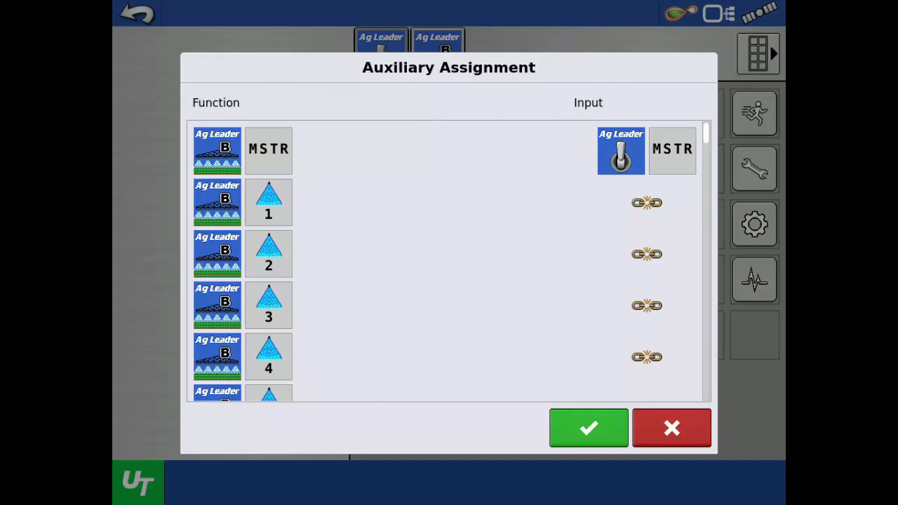
Assign the SECT switch inputs to boom sections 1 and 2, continuing down the list
{"action": "left_click", "coordinate": [646, 202]}
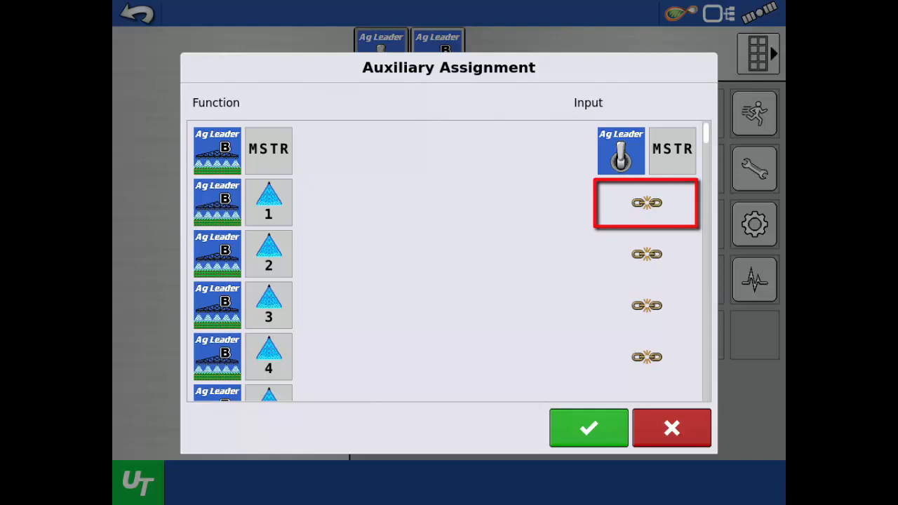
{"action": "left_click", "coordinate": [646, 202]}
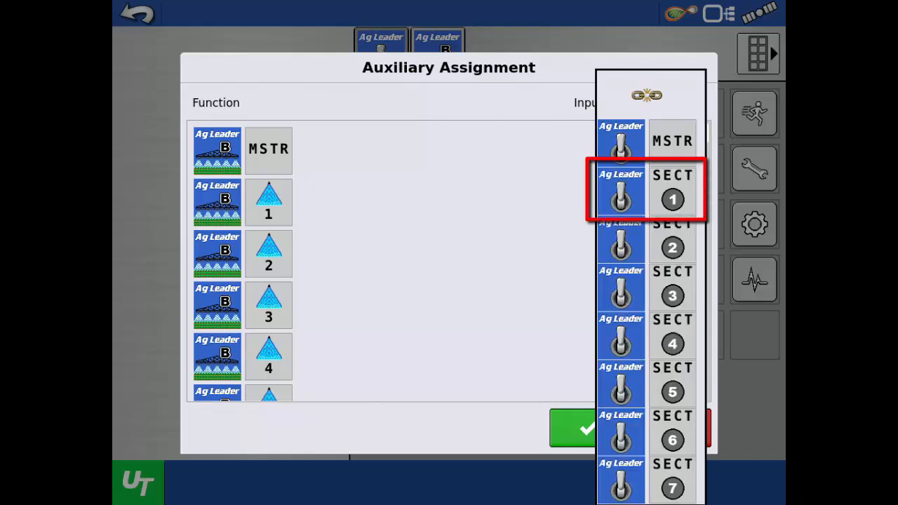
{"action": "left_click", "coordinate": [646, 191]}
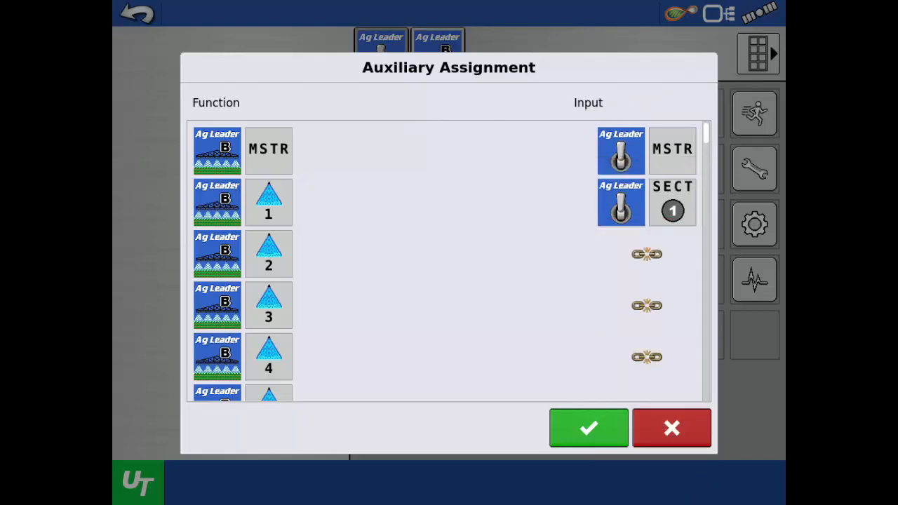
{"action": "left_click", "coordinate": [647, 254]}
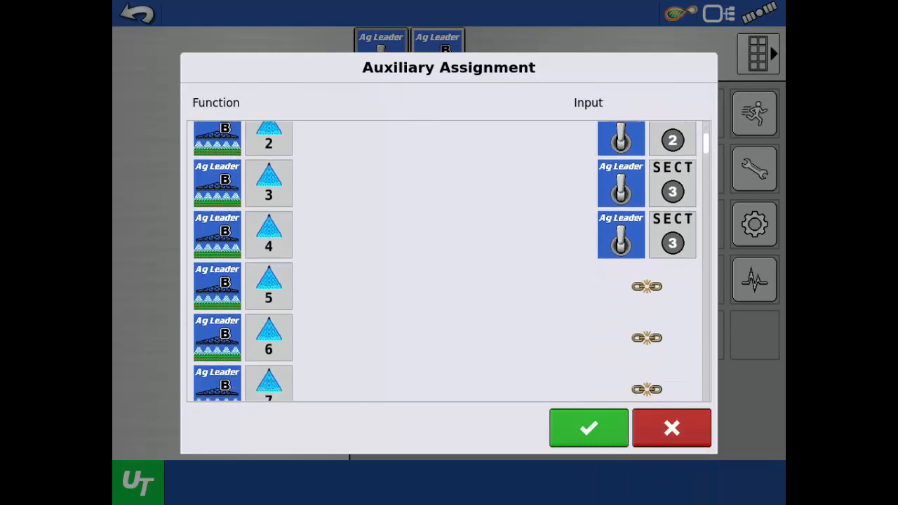
{"action": "scroll", "scroll_direction": "down", "scroll_amount": 3}
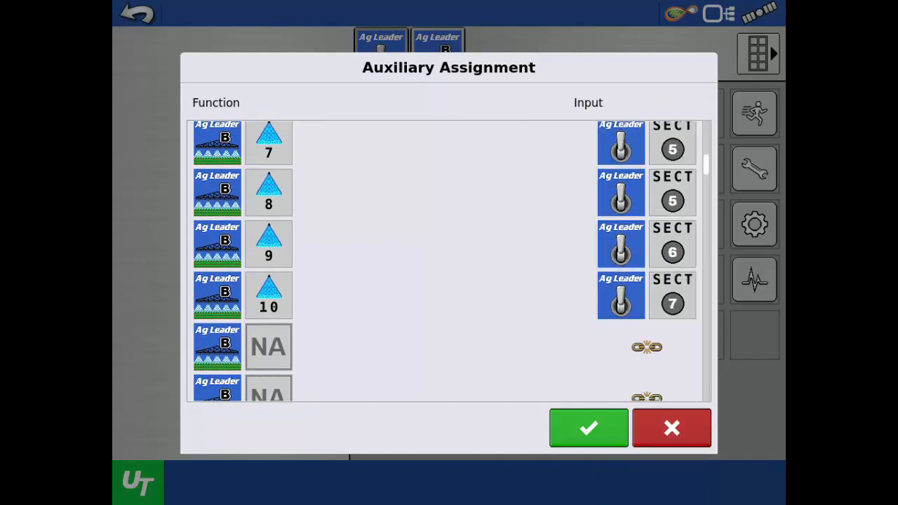
Assign the rate 1/rate 2 and rate up/down switch inputs past the NA rows
{"action": "scroll", "scroll_direction": "down", "scroll_amount": 3}
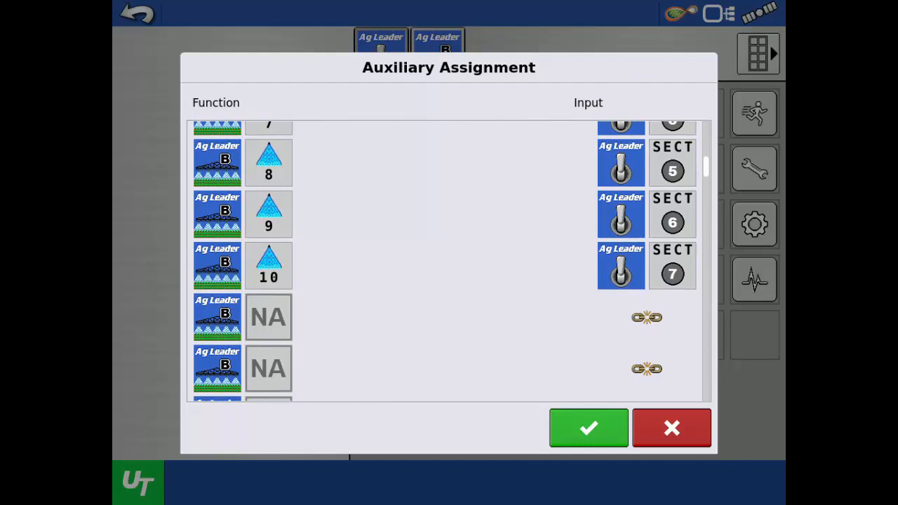
{"action": "scroll", "scroll_direction": "down", "scroll_amount": 3}
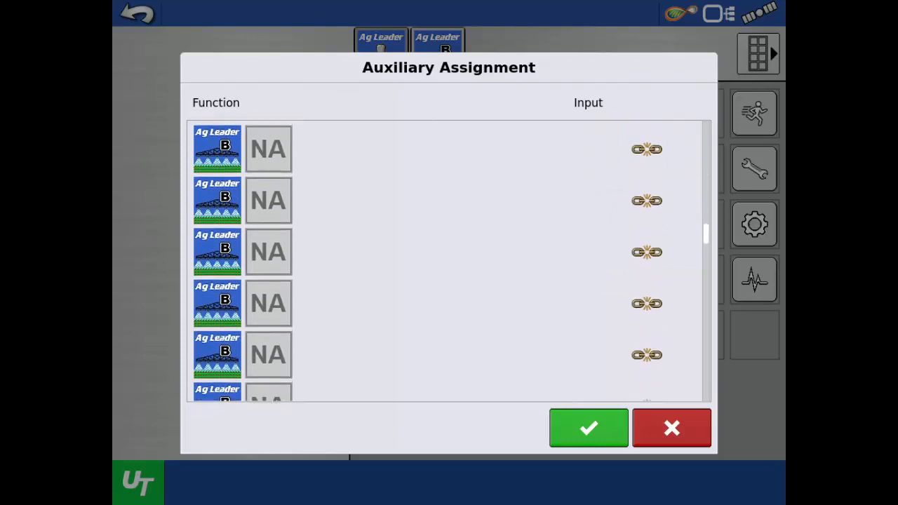
{"action": "scroll", "scroll_direction": "down", "scroll_amount": 3}
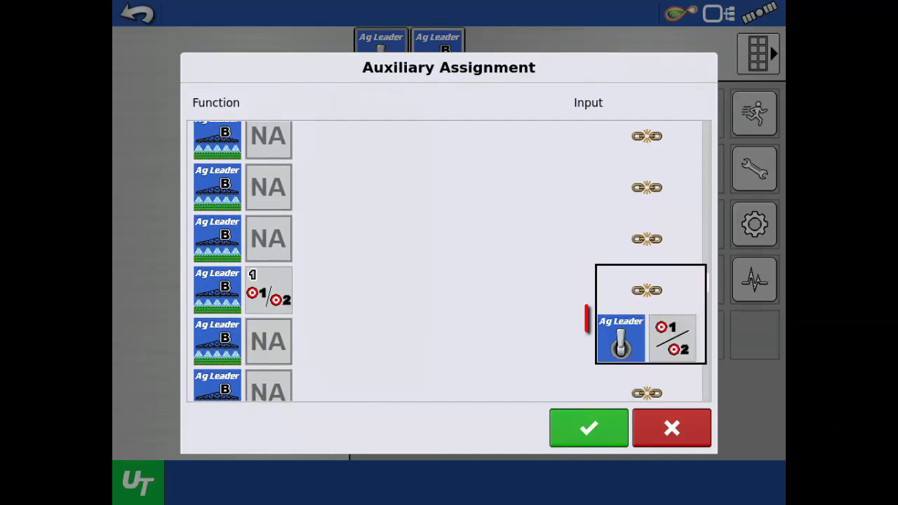
{"action": "left_click", "coordinate": [645, 336]}
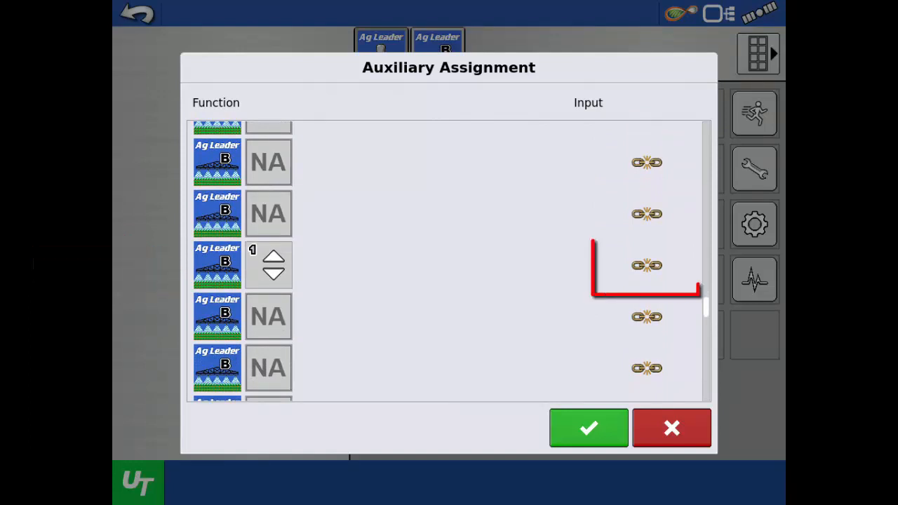
{"action": "left_click", "coordinate": [645, 264]}
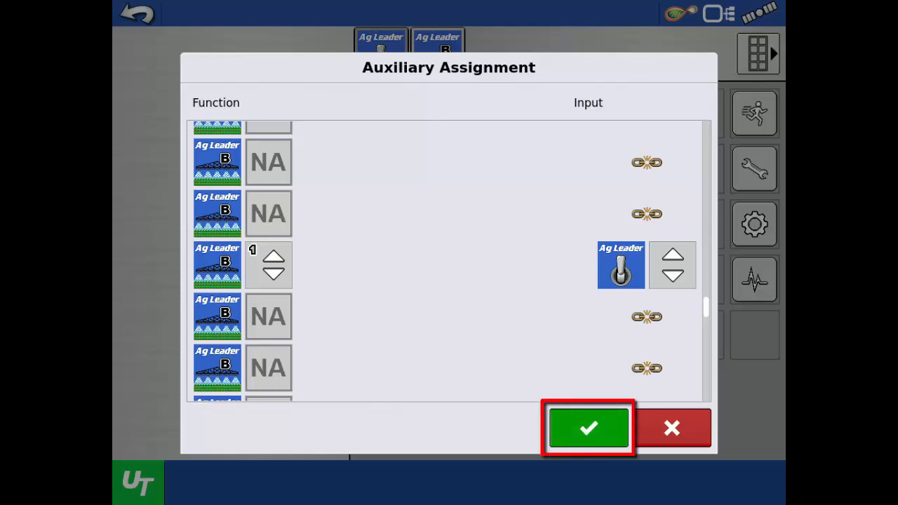
Save the input assignments and return to the Aux Input screen
{"action": "left_click", "coordinate": [588, 428]}
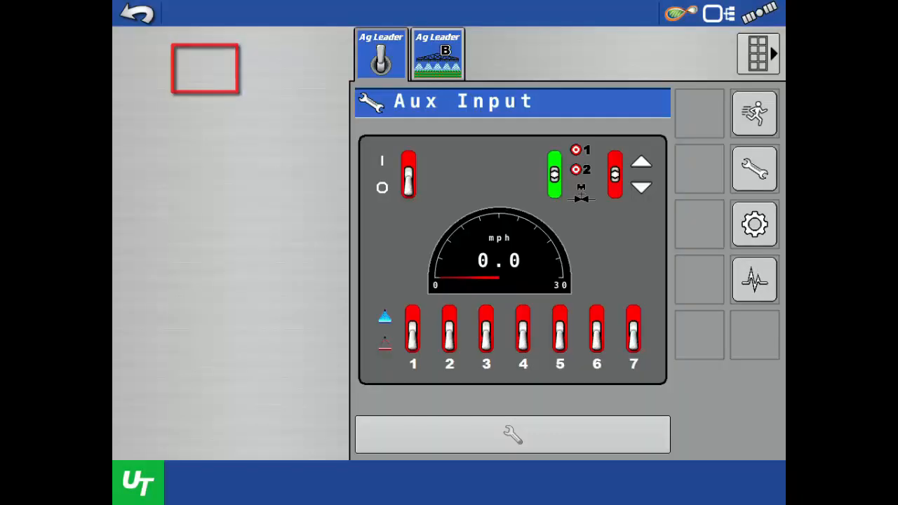
{"action": "left_click", "coordinate": [382, 53]}
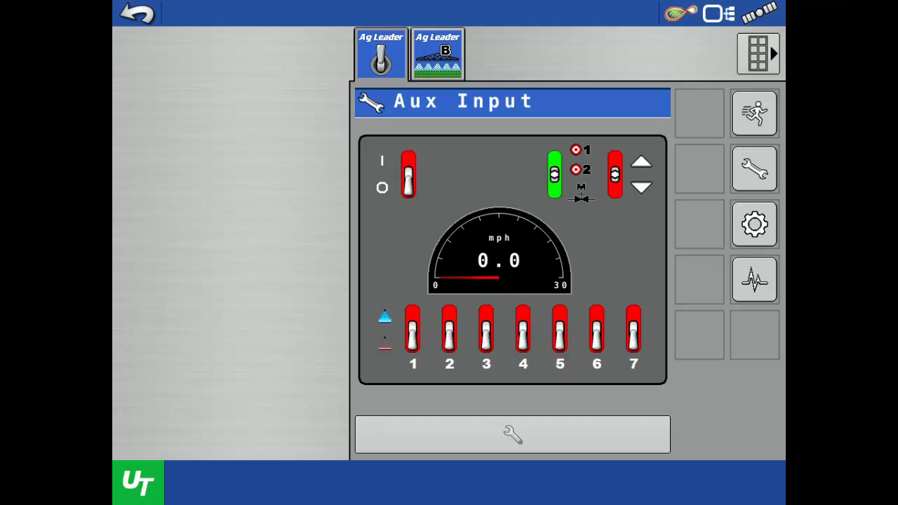
Flip the section 4 and right-hand toggle switches to verify indicators respond, then go home
{"action": "left_click", "coordinate": [449, 330]}
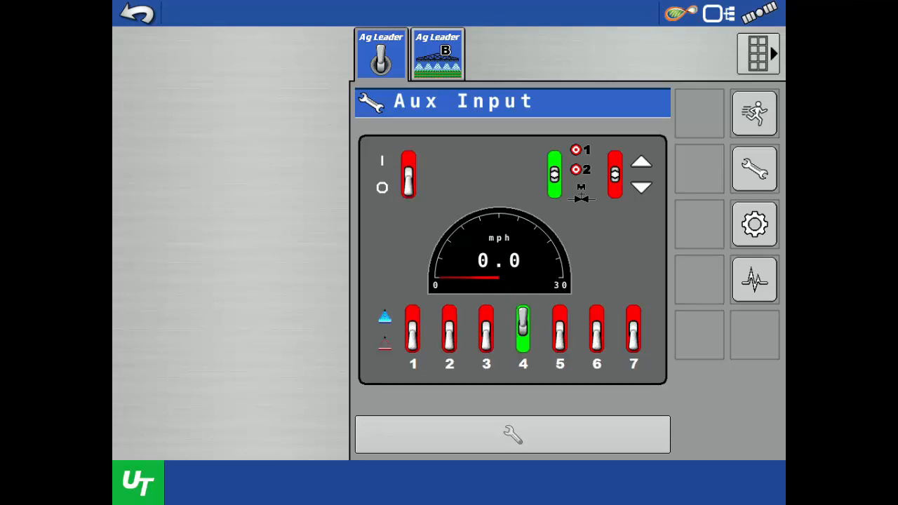
{"action": "left_click", "coordinate": [522, 330]}
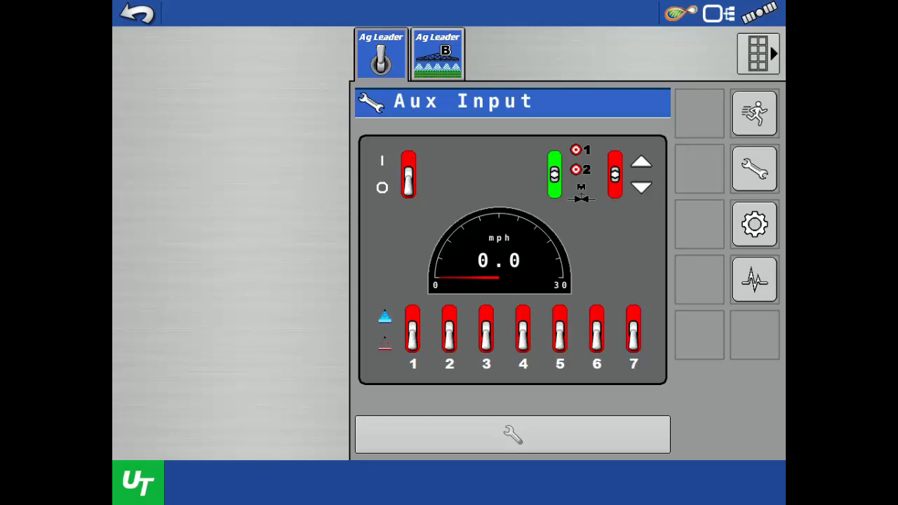
{"action": "left_click", "coordinate": [614, 174]}
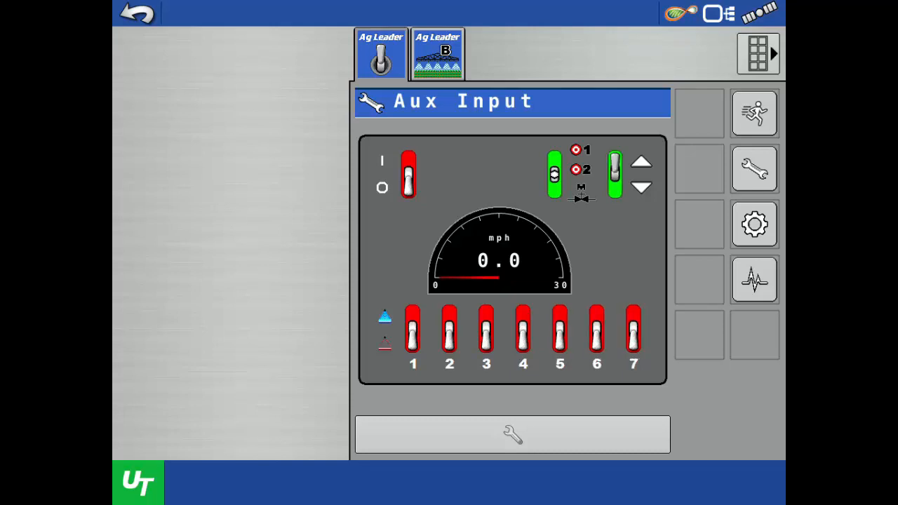
{"action": "left_click", "coordinate": [615, 171]}
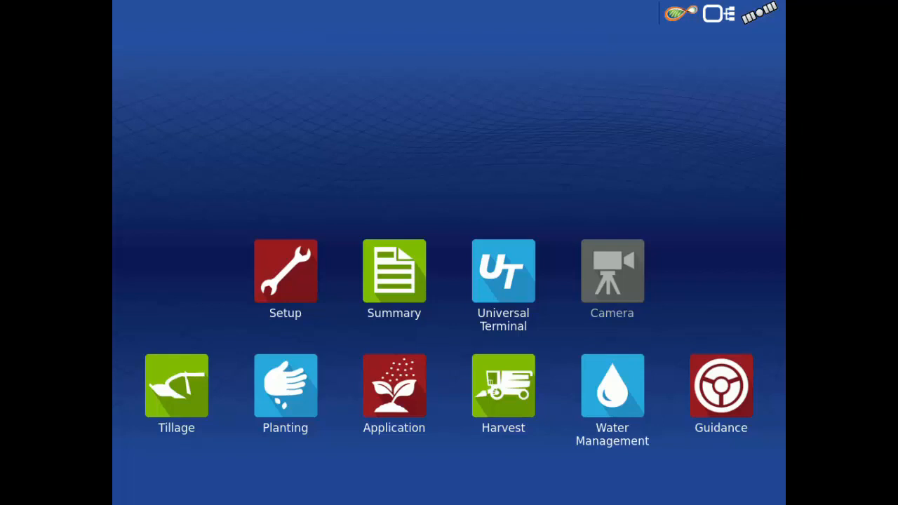
Go into Setup's Console settings and bring up the ISOBUS Settings
{"action": "left_click", "coordinate": [284, 280]}
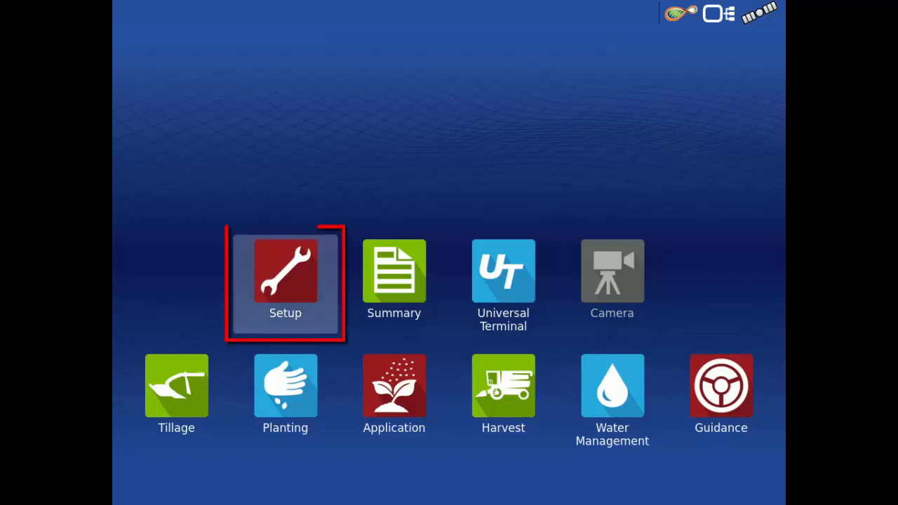
{"action": "left_click", "coordinate": [285, 269]}
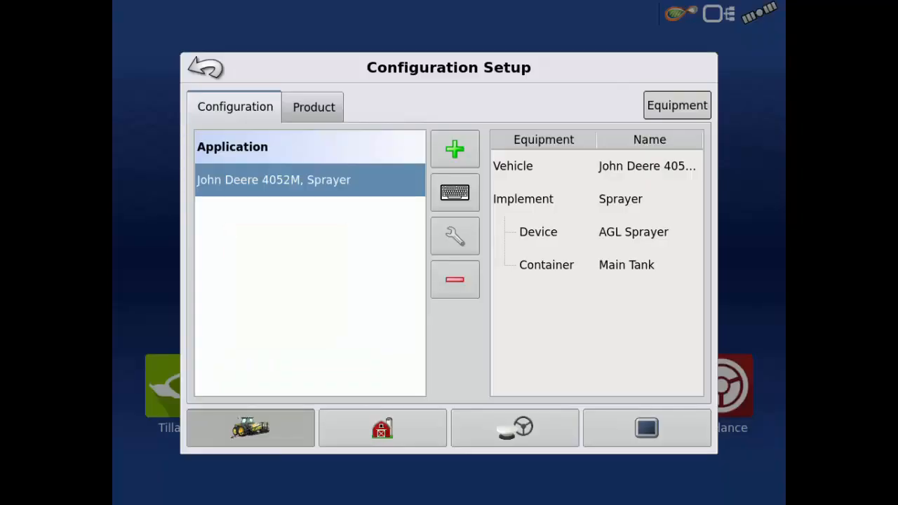
{"action": "left_click", "coordinate": [645, 428]}
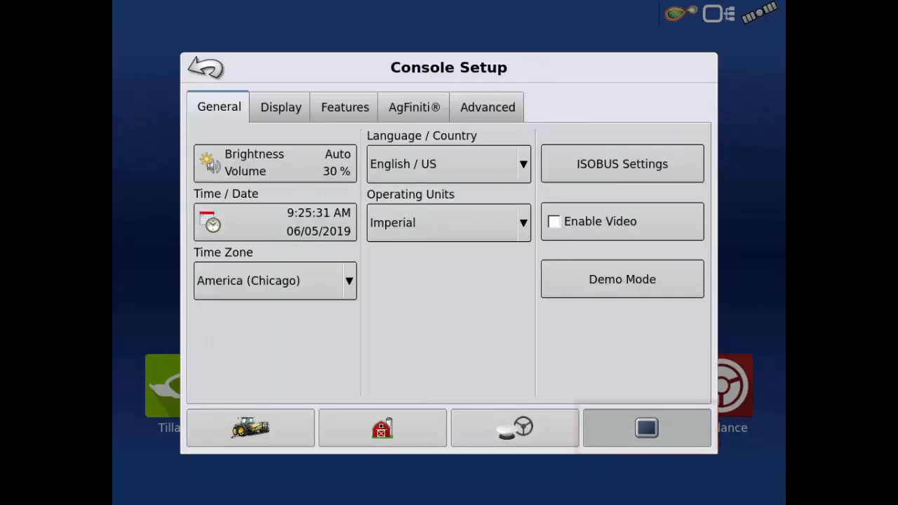
{"action": "left_click", "coordinate": [622, 163]}
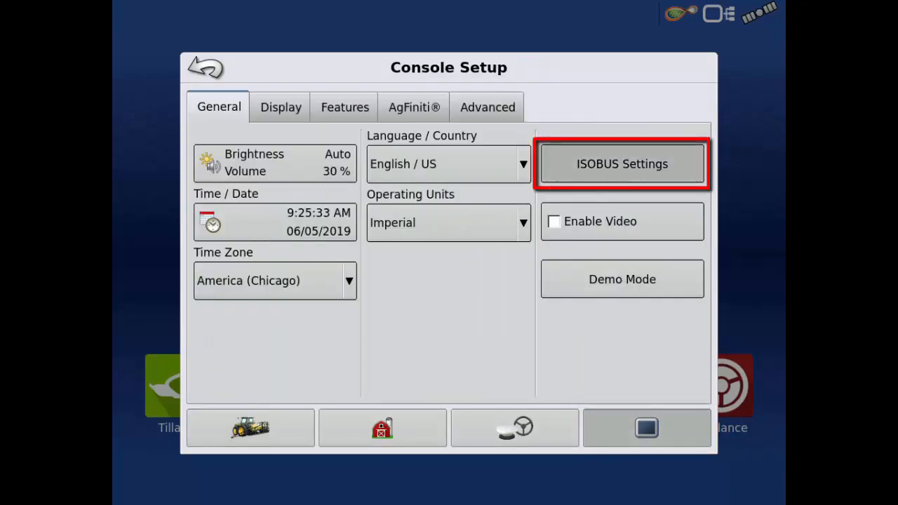
{"action": "left_click", "coordinate": [622, 163]}
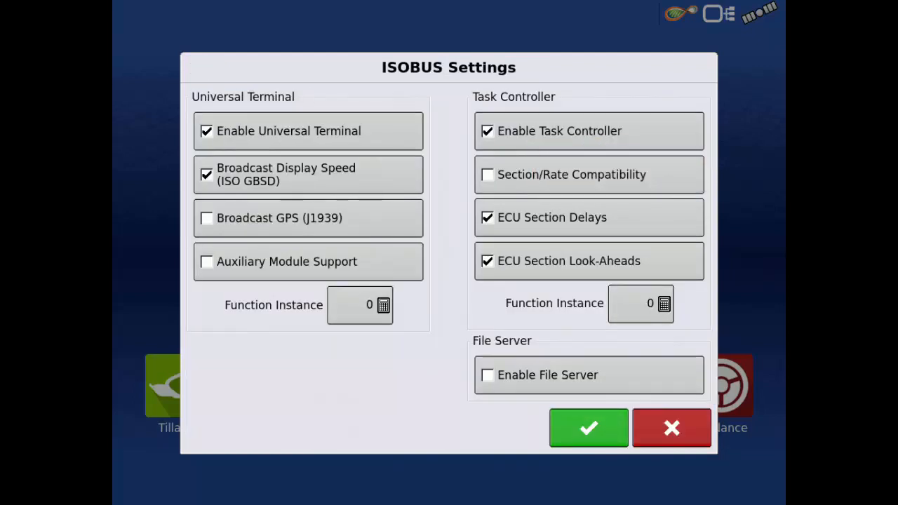
Enable Auxiliary Module Support, confirm, and go to the sprayer's Universal Terminal run screen
{"action": "left_click", "coordinate": [307, 261]}
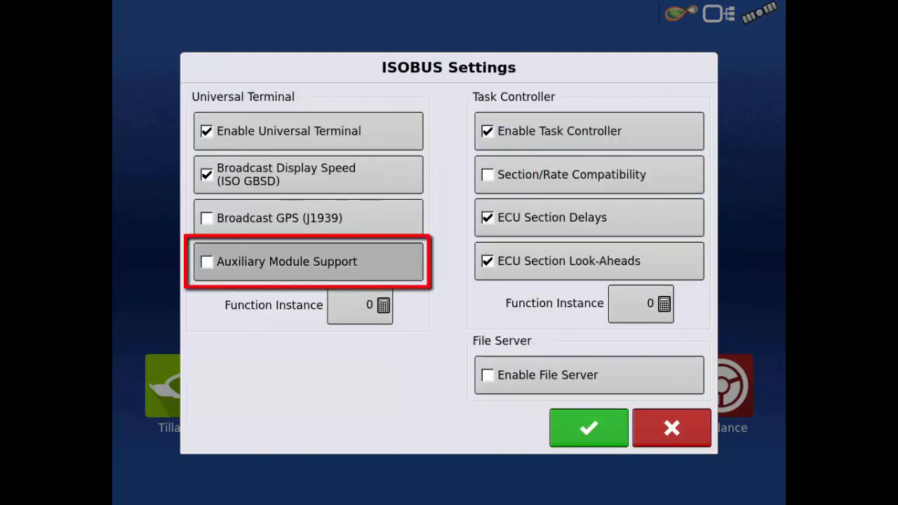
{"action": "left_click", "coordinate": [206, 261]}
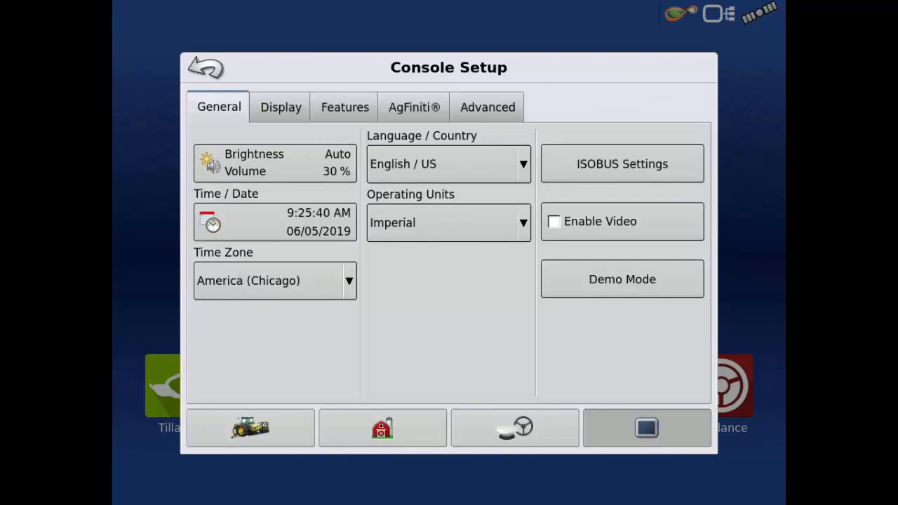
{"action": "left_click", "coordinate": [205, 68]}
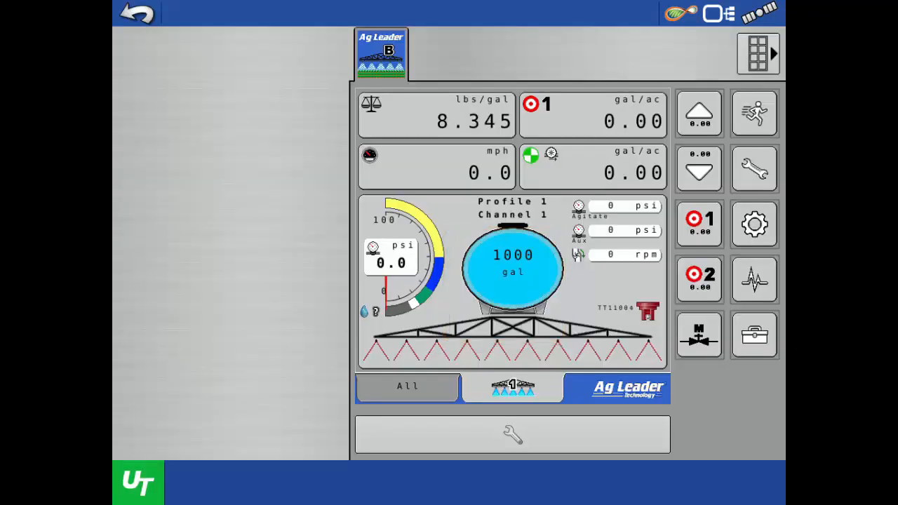
Enter Universal Terminal settings and reopen the Auxiliary Assignment list at the master row
{"action": "left_click", "coordinate": [512, 434]}
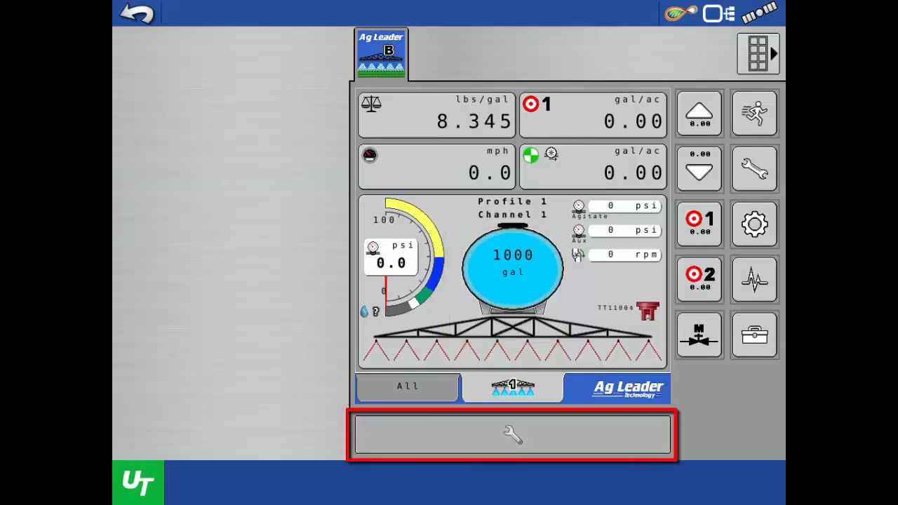
{"action": "left_click", "coordinate": [512, 435]}
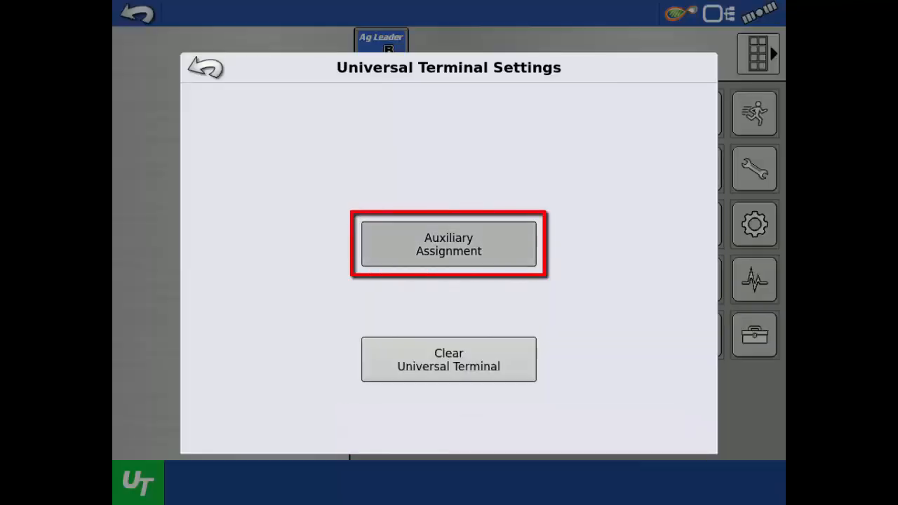
{"action": "left_click", "coordinate": [449, 245]}
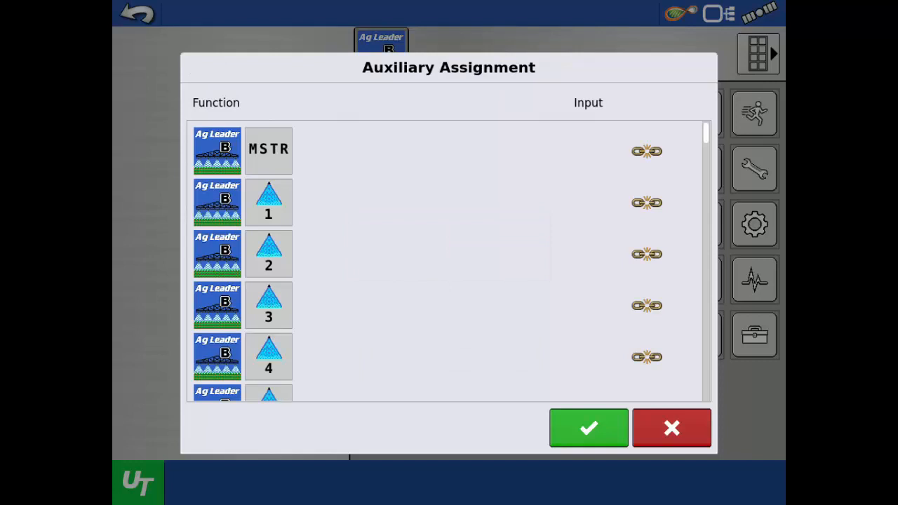
{"action": "left_click", "coordinate": [645, 152]}
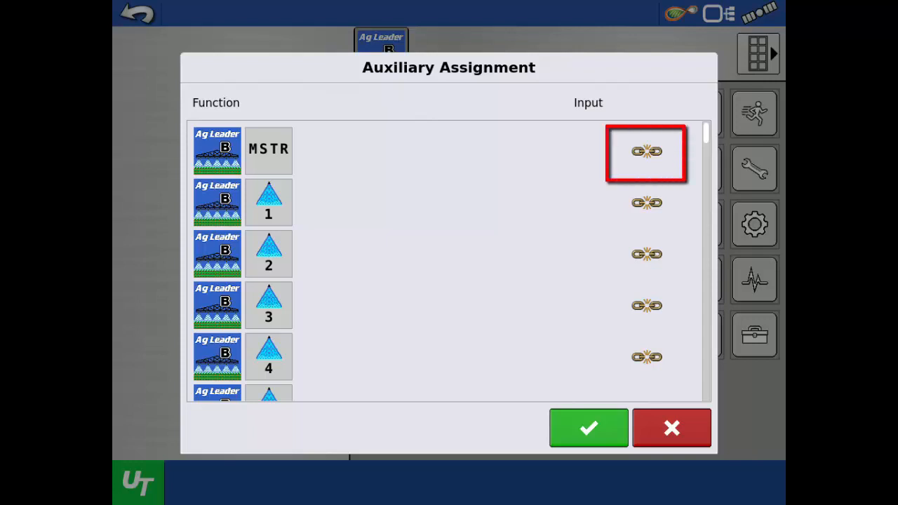
Assign console inputs to master and sections through 10, save, and return to the sprayer screen
{"action": "left_click", "coordinate": [645, 152]}
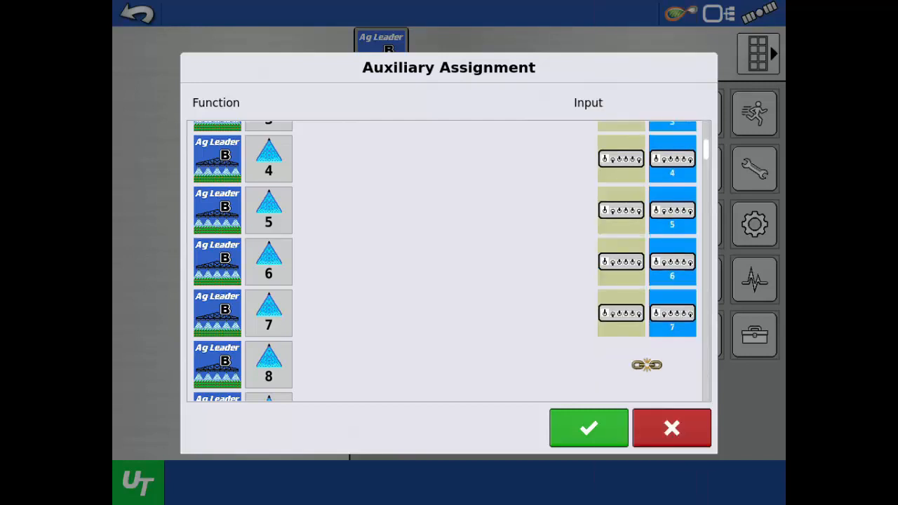
{"action": "scroll", "scroll_direction": "down", "scroll_amount": 3}
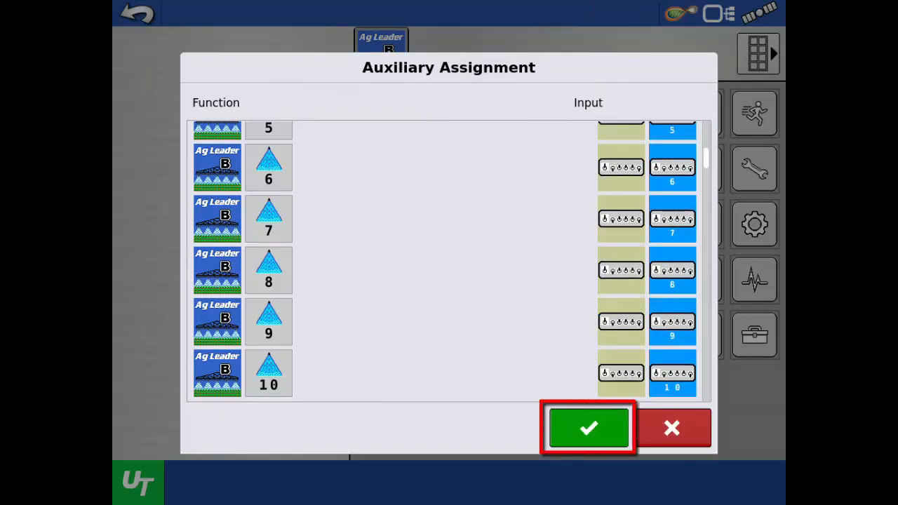
{"action": "left_click", "coordinate": [588, 428]}
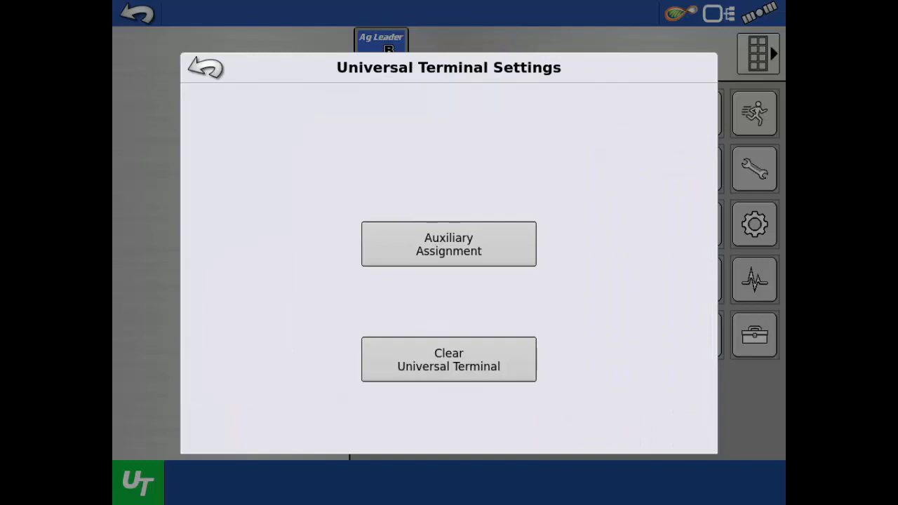
{"action": "left_click", "coordinate": [204, 67]}
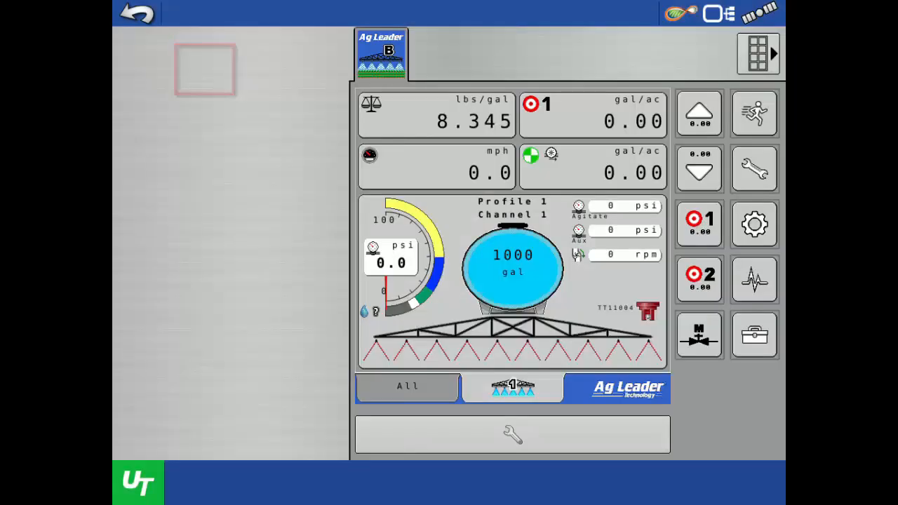